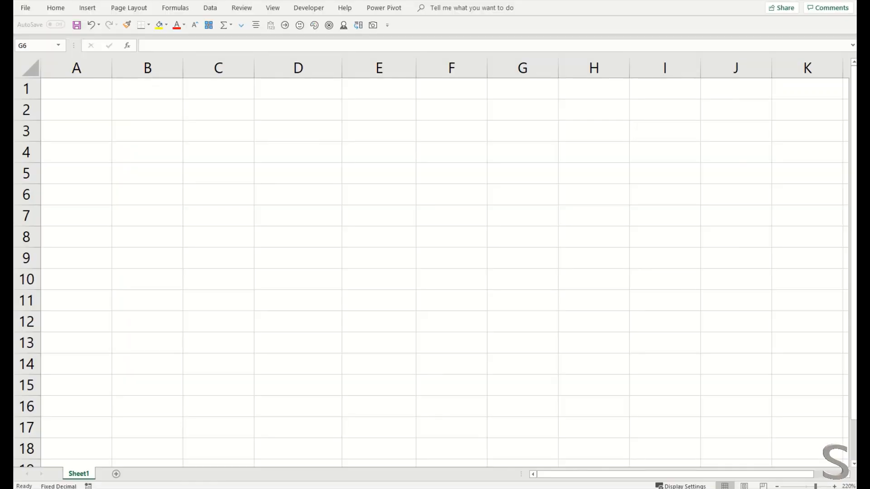
- Enter 10, 20 and 30 in C5:C7 and begin a formula in D5
{"action": "left_click", "coordinate": [217, 173]}
{"action": "type", "text": "10"}
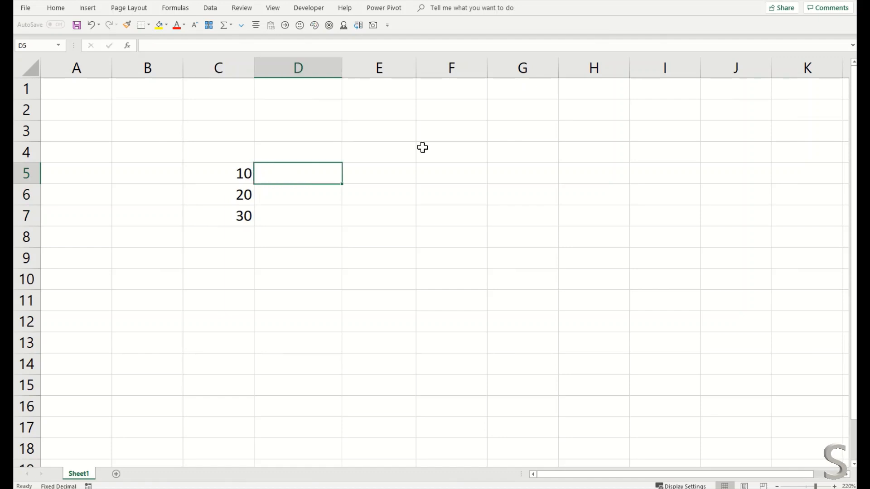
{"action": "mouse_move", "coordinate": [440, 141]}
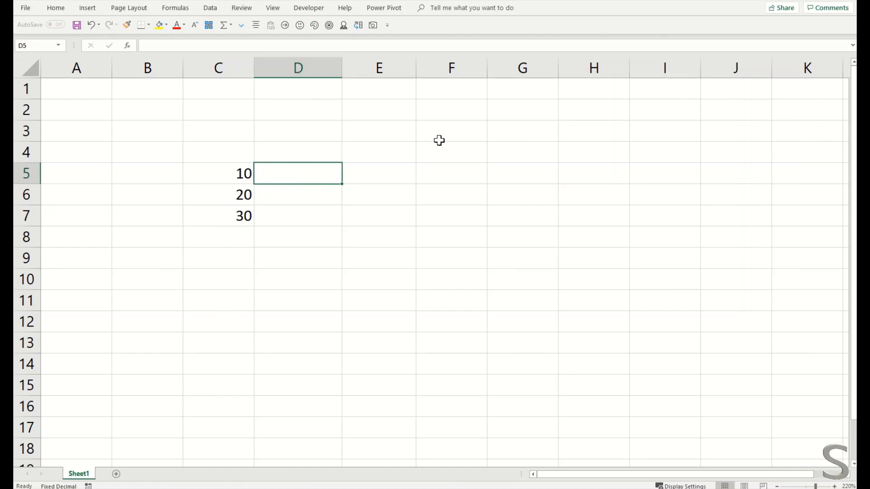
{"action": "type", "text": "="}
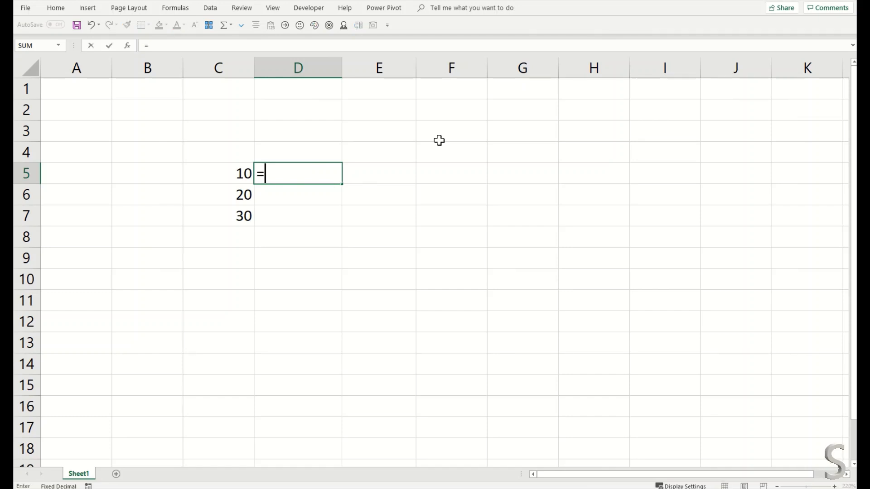
- Write SWITCH on C5 mapping 10 to "Good" and 20 to "Better"
{"action": "type", "text": "switch"}
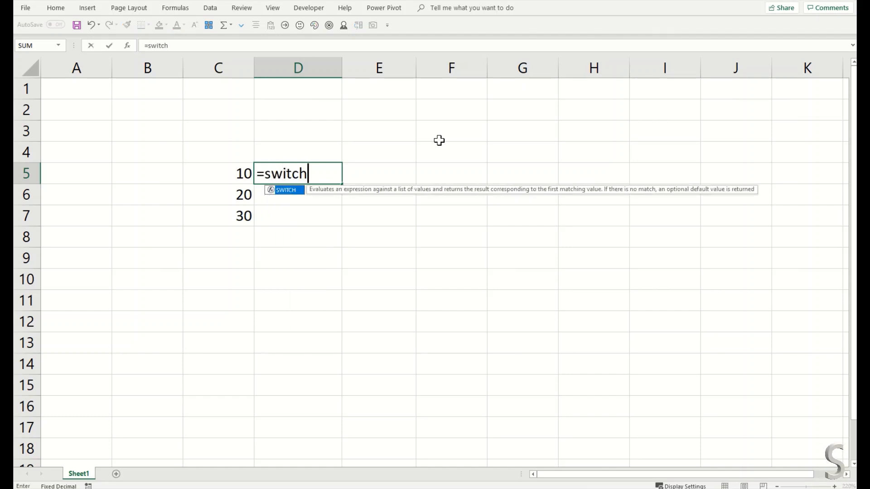
{"action": "type", "text": "("}
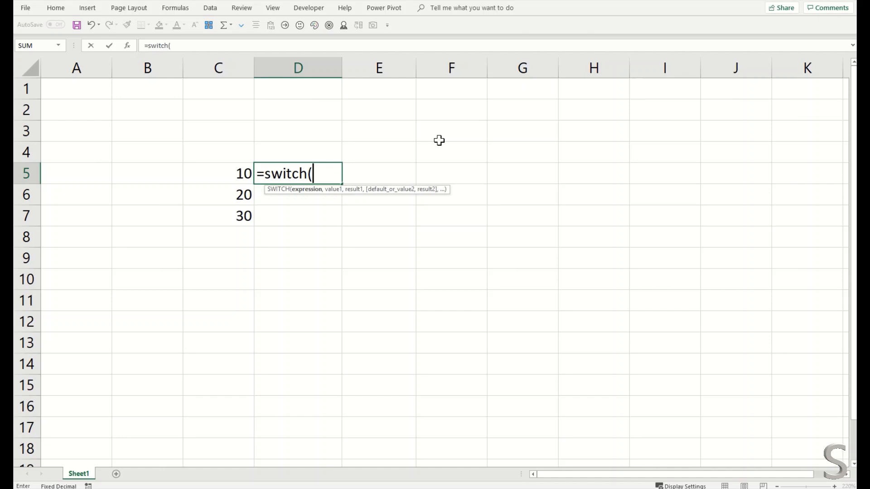
{"action": "left_click", "coordinate": [218, 173]}
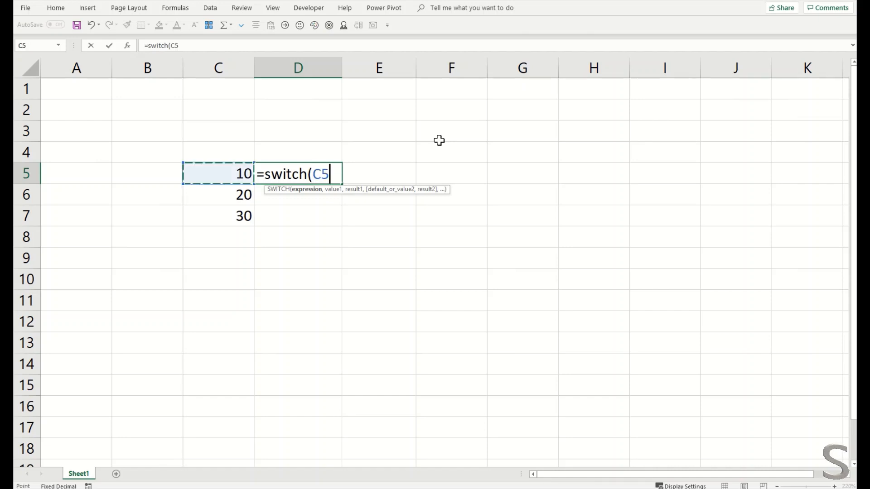
{"action": "type", "text": ","}
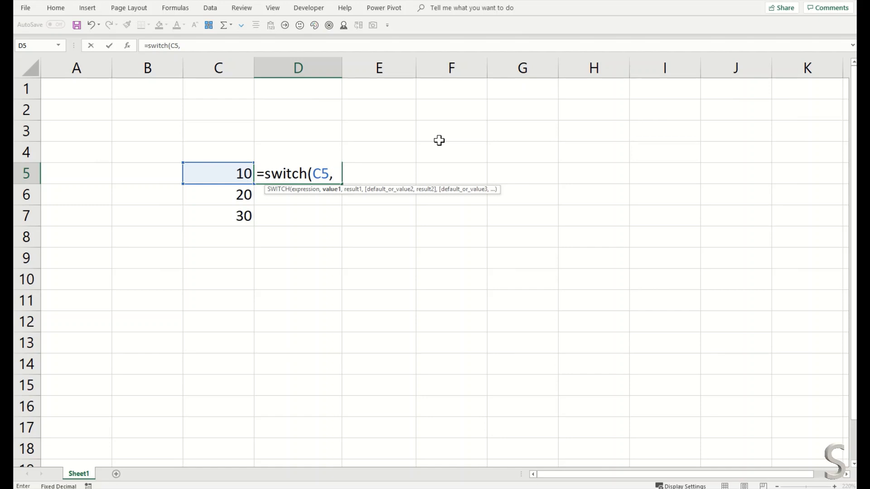
{"action": "type", "text": "10"}
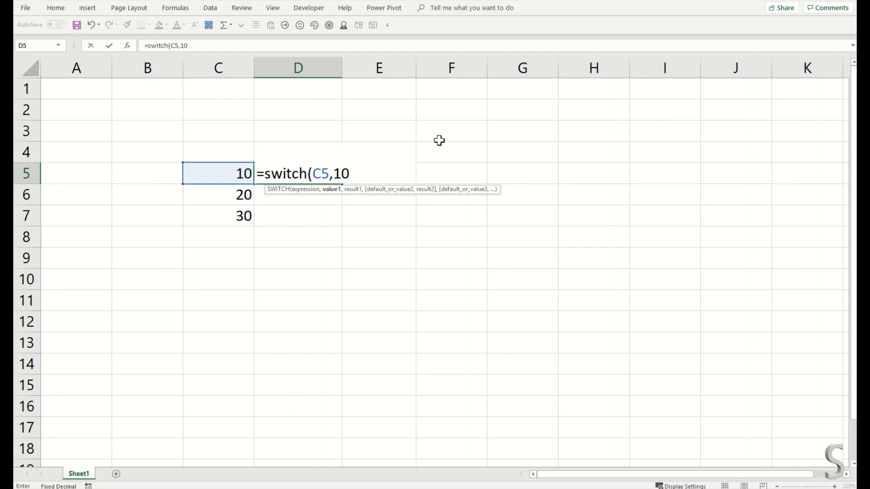
{"action": "type", "text": "\""}
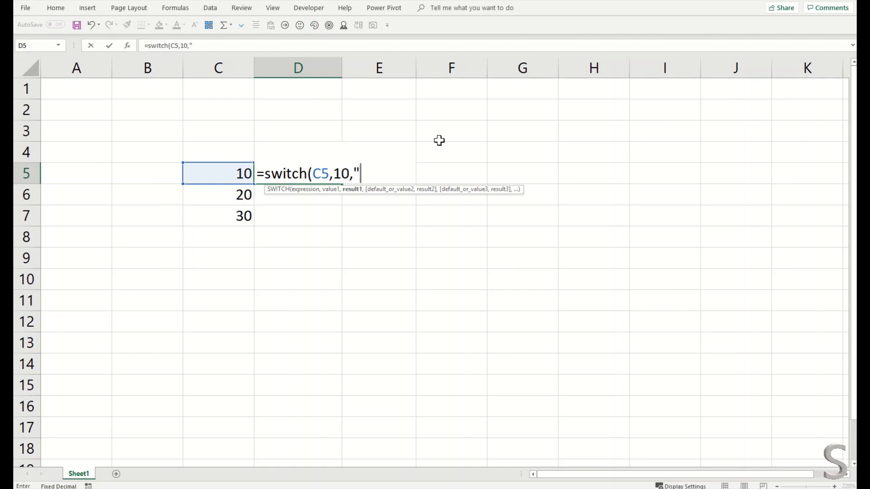
{"action": "type", "text": "Good"}
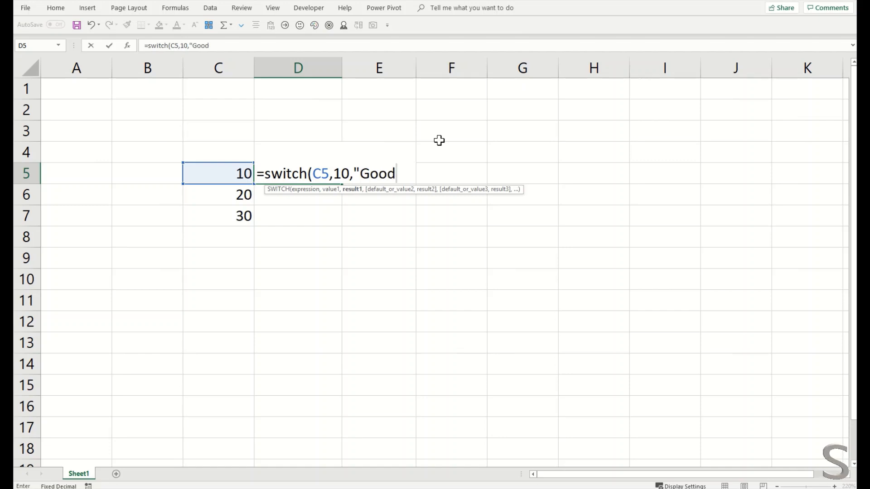
{"action": "type", "text": ","}
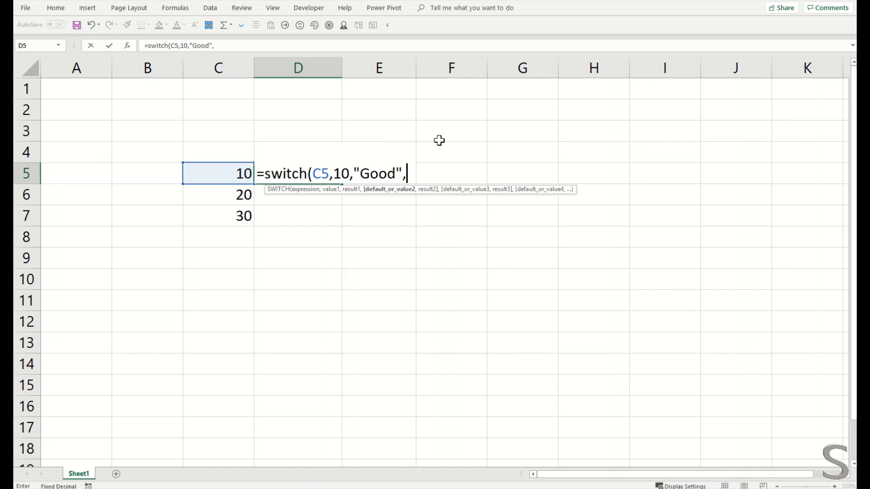
{"action": "type", "text": "20\""}
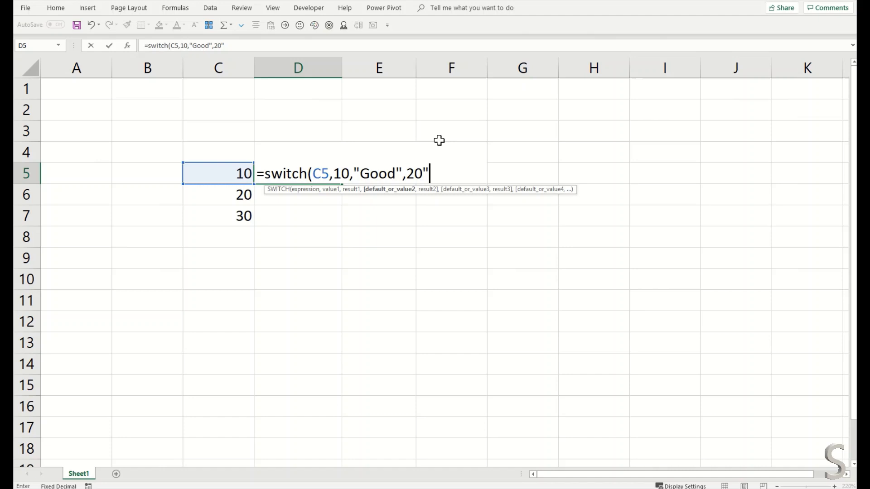
{"action": "type", "text": ",\""}
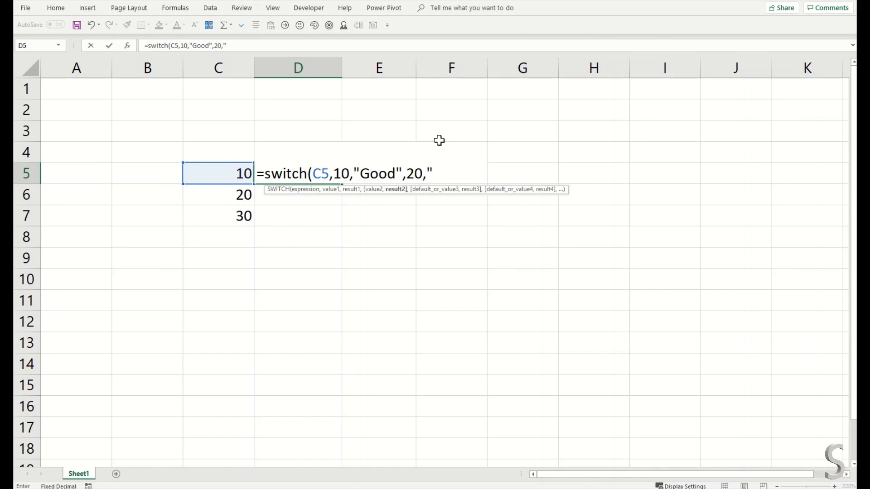
{"action": "type", "text": "Better\""}
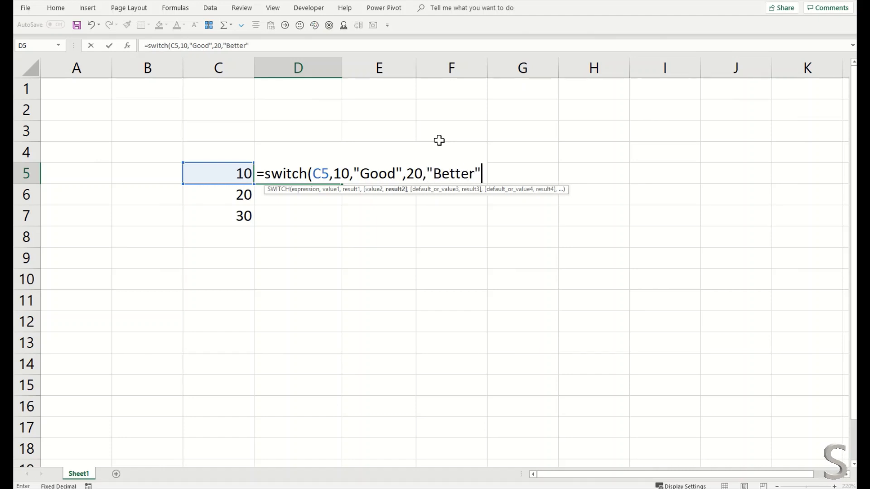
- Add 30 to "Best" and the "Still Checking" default, confirming the formula returns Good
{"action": "type", "text": ",3"}
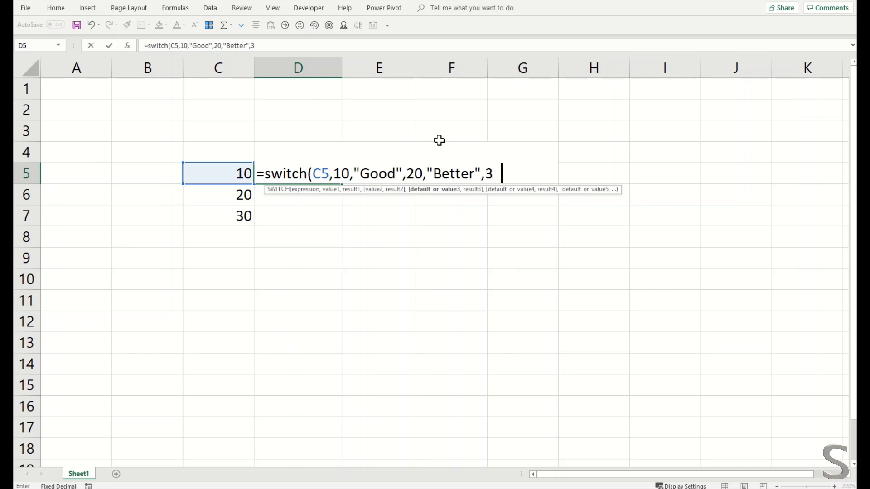
{"action": "type", "text": "0,\""}
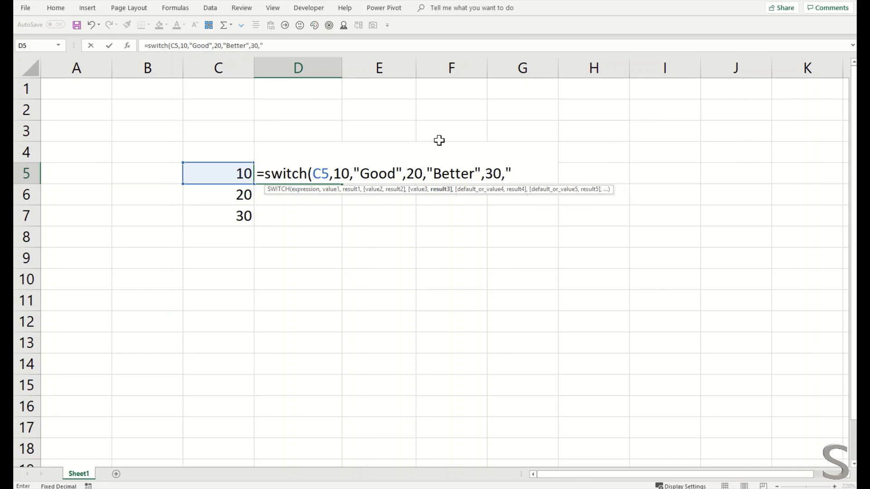
{"action": "type", "text": "Best"}
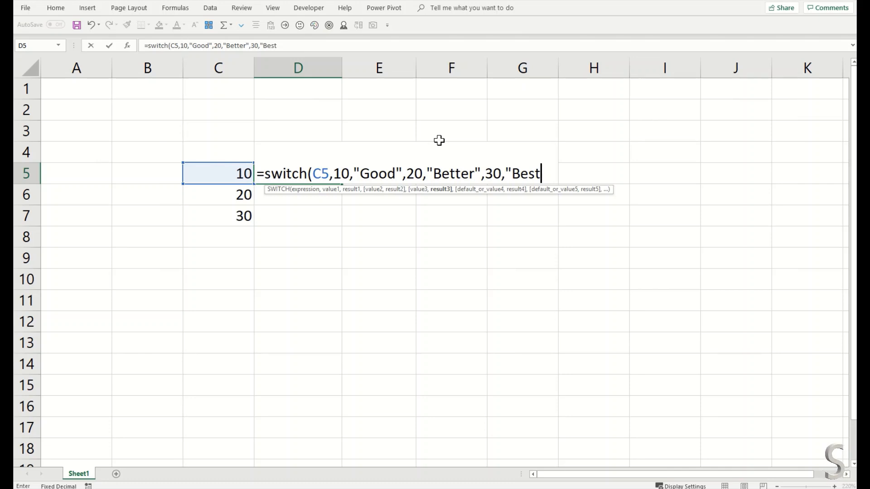
{"action": "type", "text": "\""}
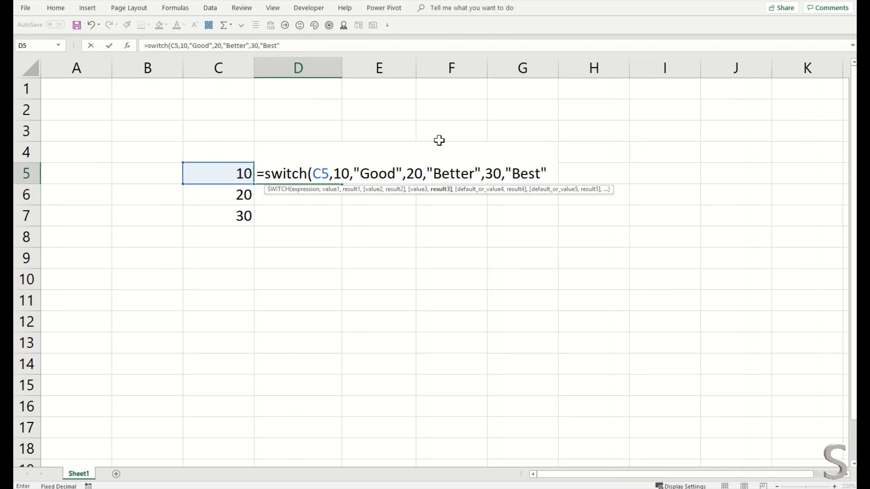
{"action": "type", "text": ","}
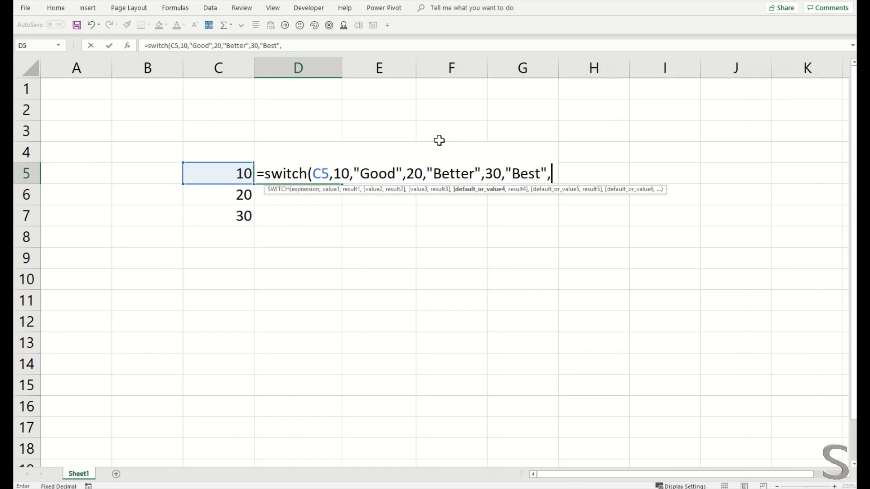
{"action": "type", "text": "\"S"}
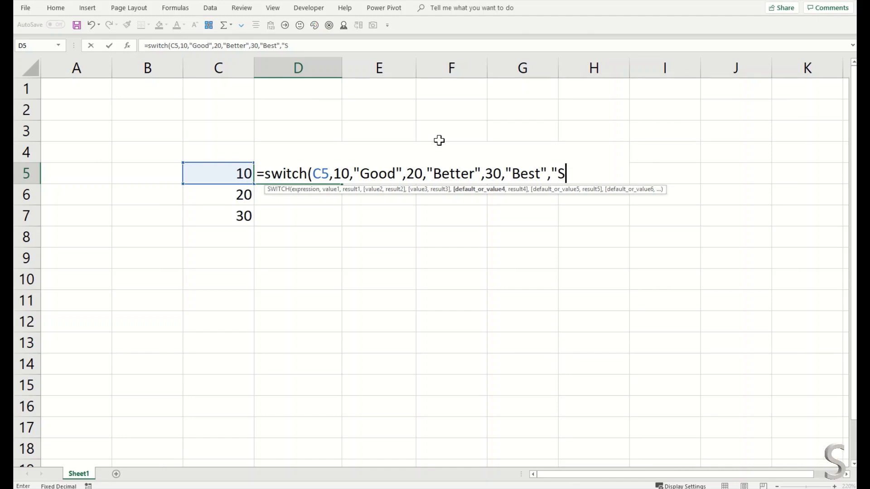
{"action": "type", "text": "till Check"}
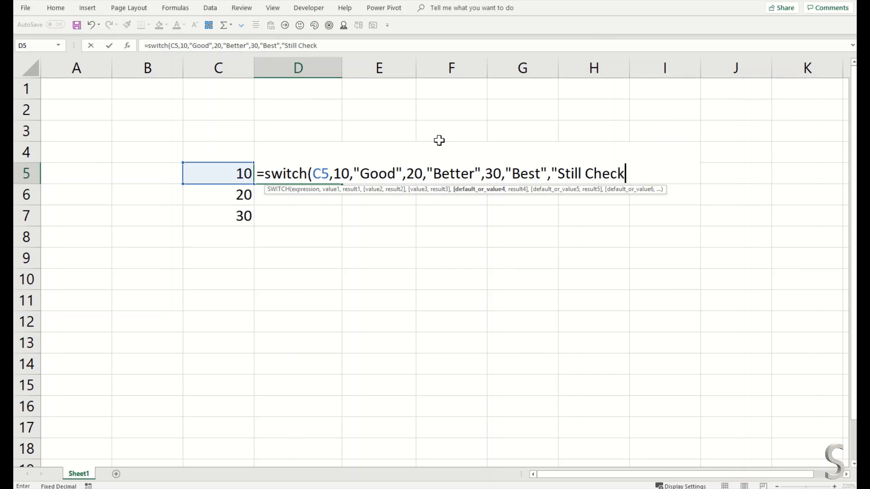
{"action": "type", "text": "ing\""}
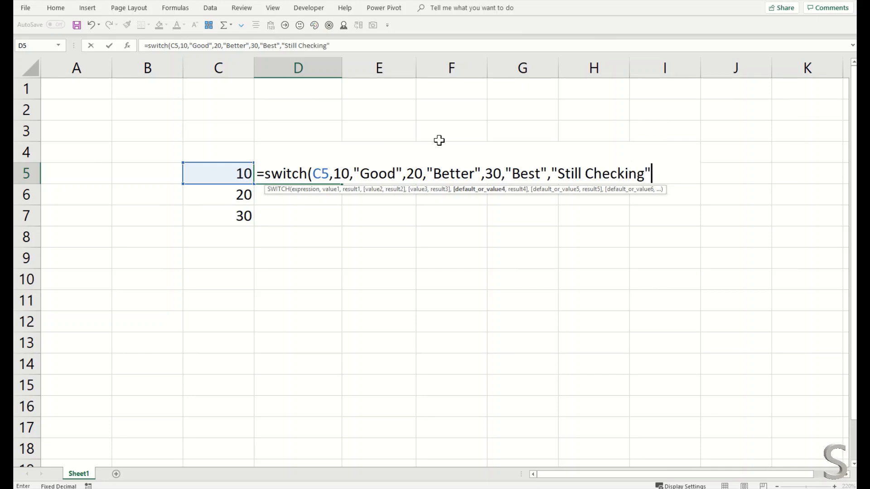
{"action": "key", "text": "Enter"}
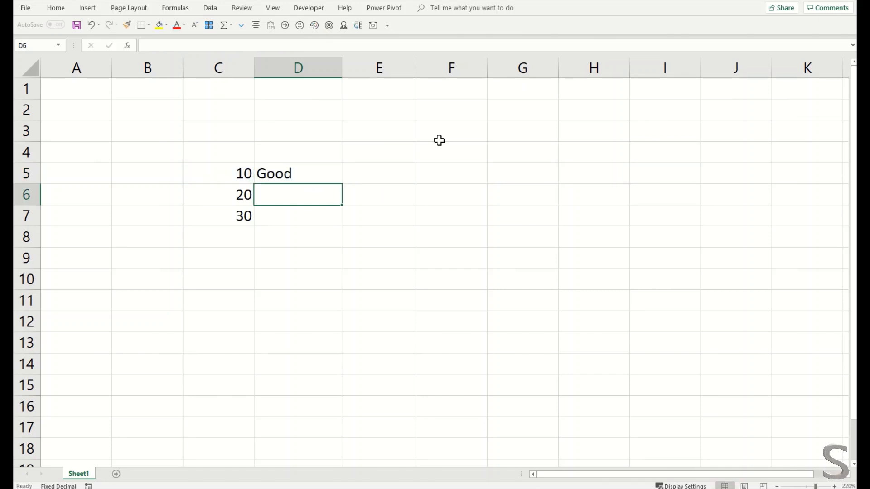
- Enter 40 in C8 and fill the SWITCH formula from D5 down to D8, checking the copies
{"action": "left_click", "coordinate": [217, 237]}
{"action": "type", "text": "40"}
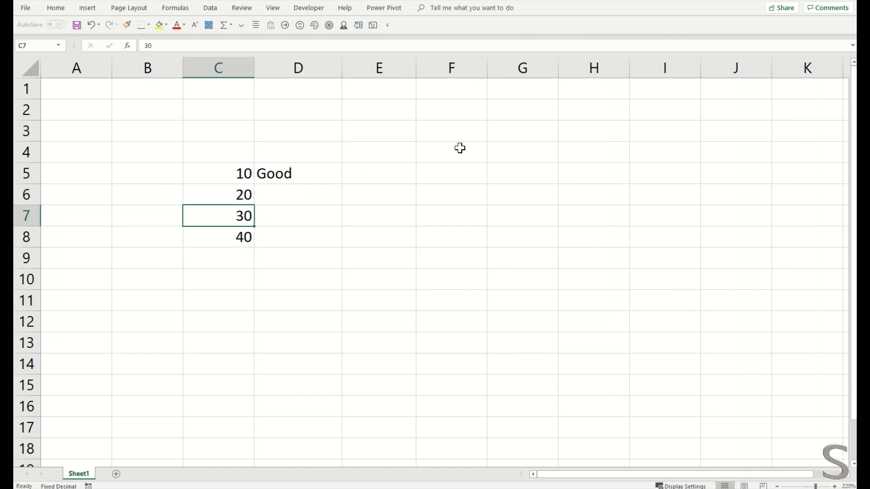
{"action": "left_click", "coordinate": [297, 173]}
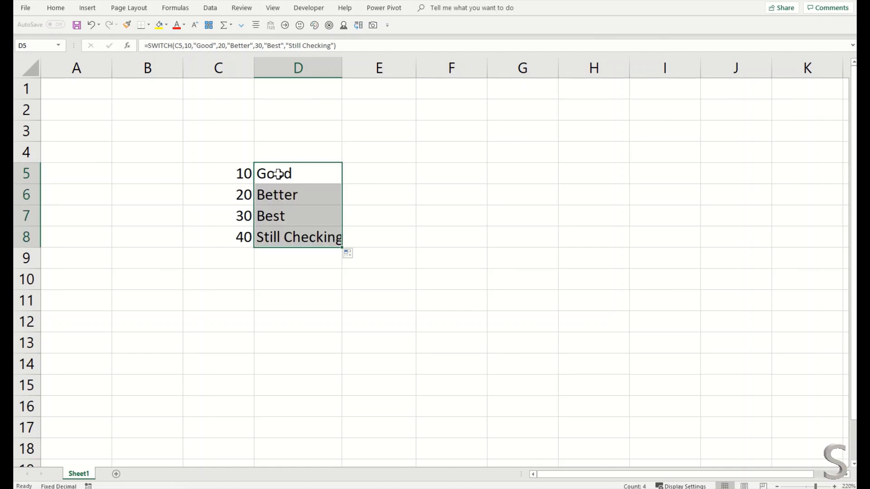
{"action": "left_click", "coordinate": [297, 194]}
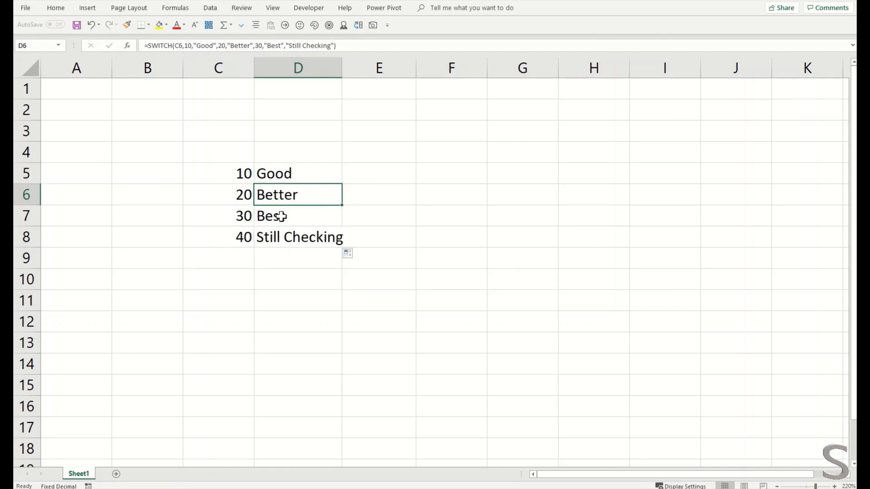
{"action": "left_click", "coordinate": [297, 173]}
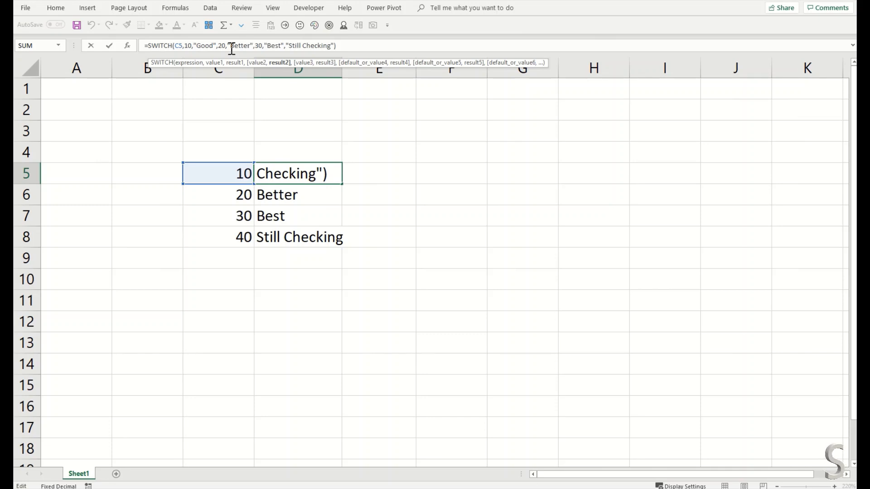
- Change C8 to 50 and C5 to 100 so both rows return Still Checking
{"action": "type", "text": "50"}
{"action": "key", "text": "Enter"}
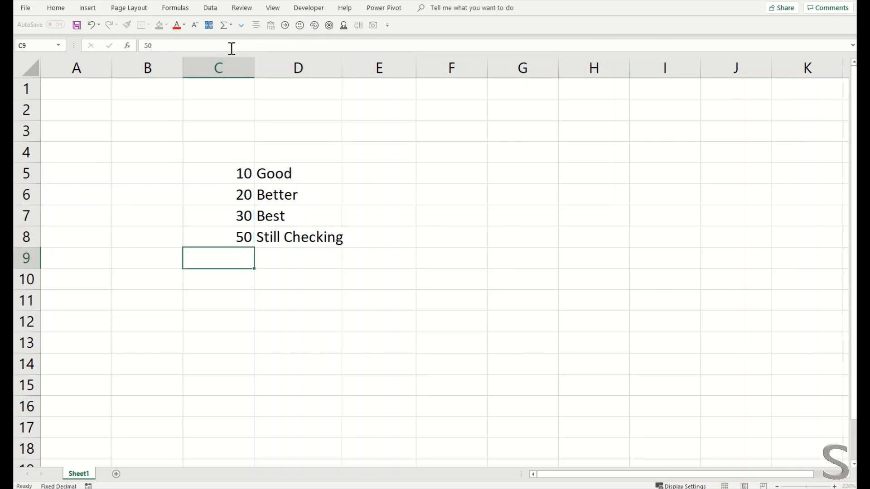
{"action": "left_click", "coordinate": [218, 174]}
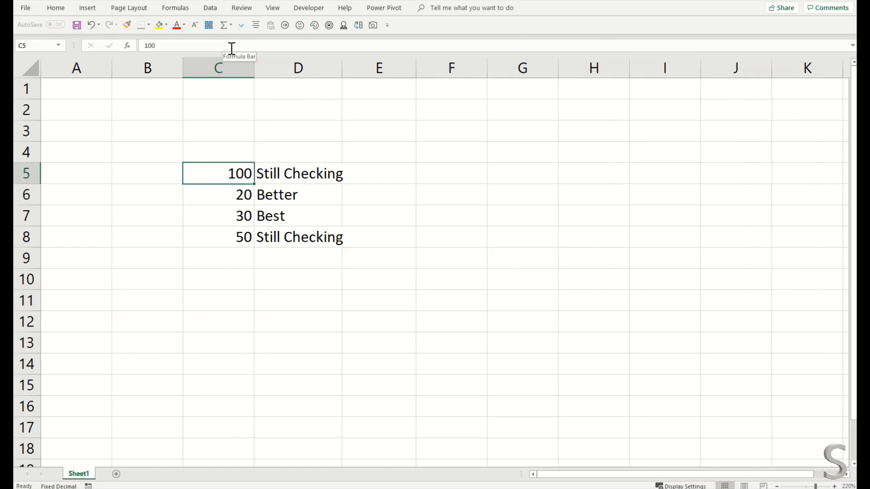
{"action": "left_click", "coordinate": [297, 173]}
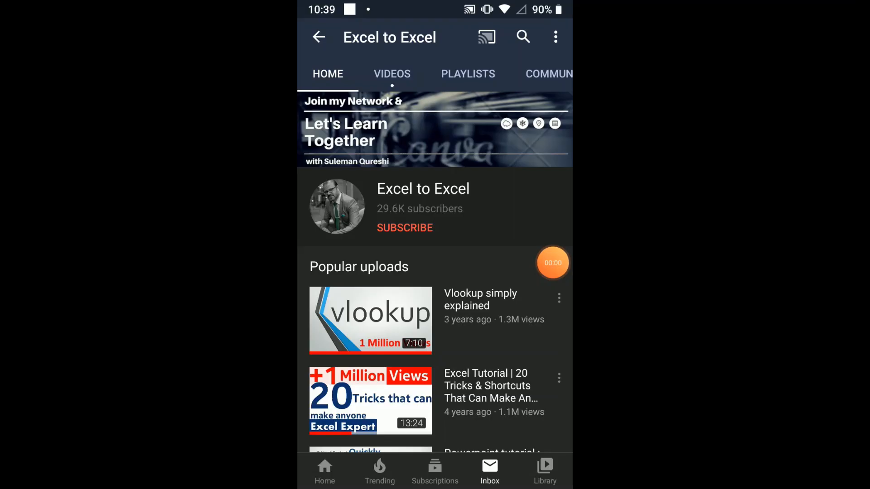
- Subscribe to the Excel to Excel channel with All notifications enabled
{"action": "left_click", "coordinate": [405, 228]}
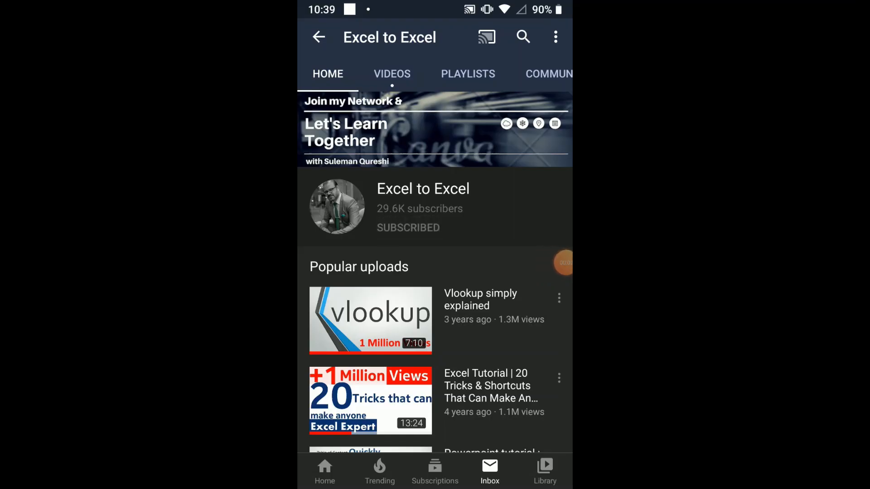
{"action": "left_click", "coordinate": [408, 227]}
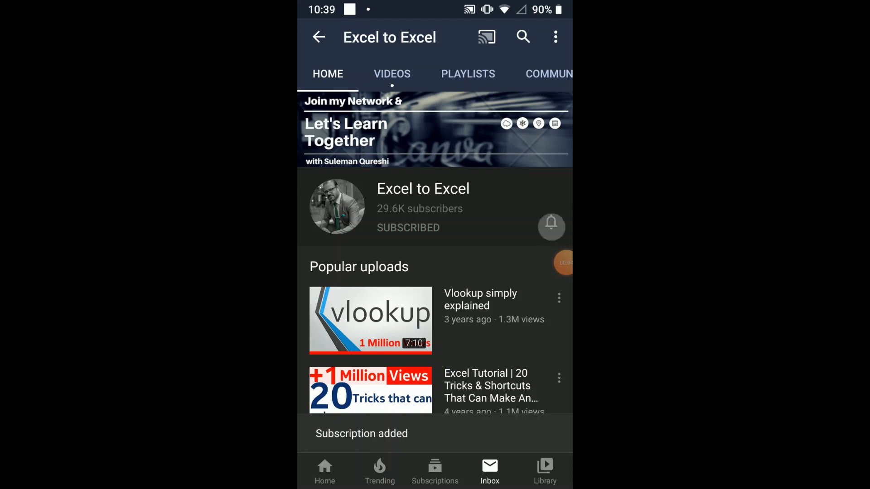
{"action": "left_click", "coordinate": [551, 225]}
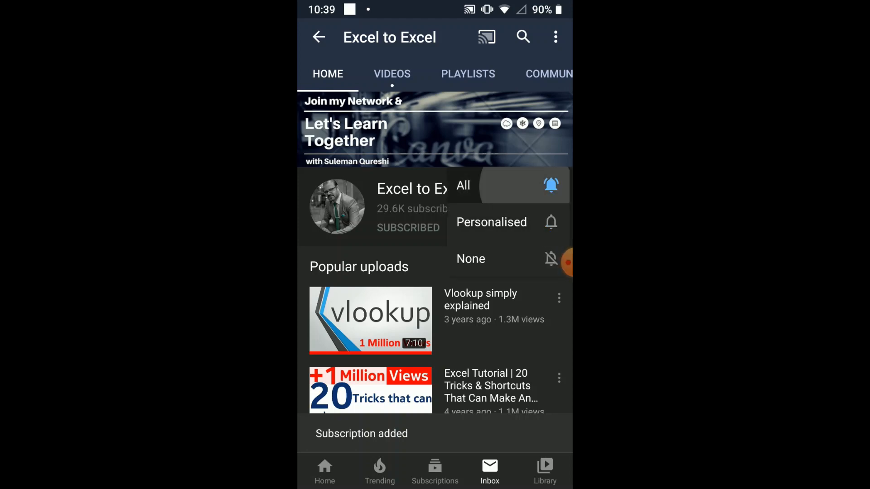
{"action": "left_click", "coordinate": [463, 185]}
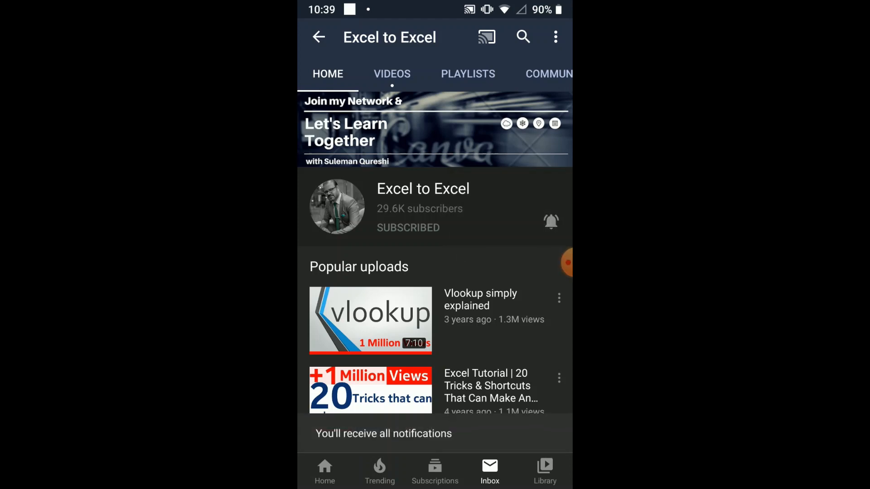